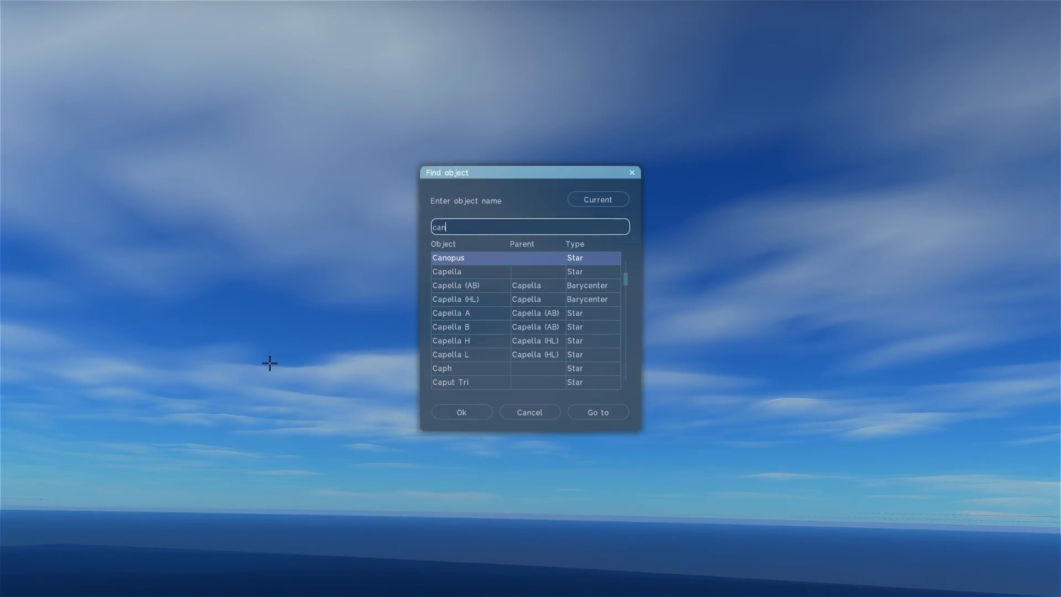
mouse_move(467, 264)
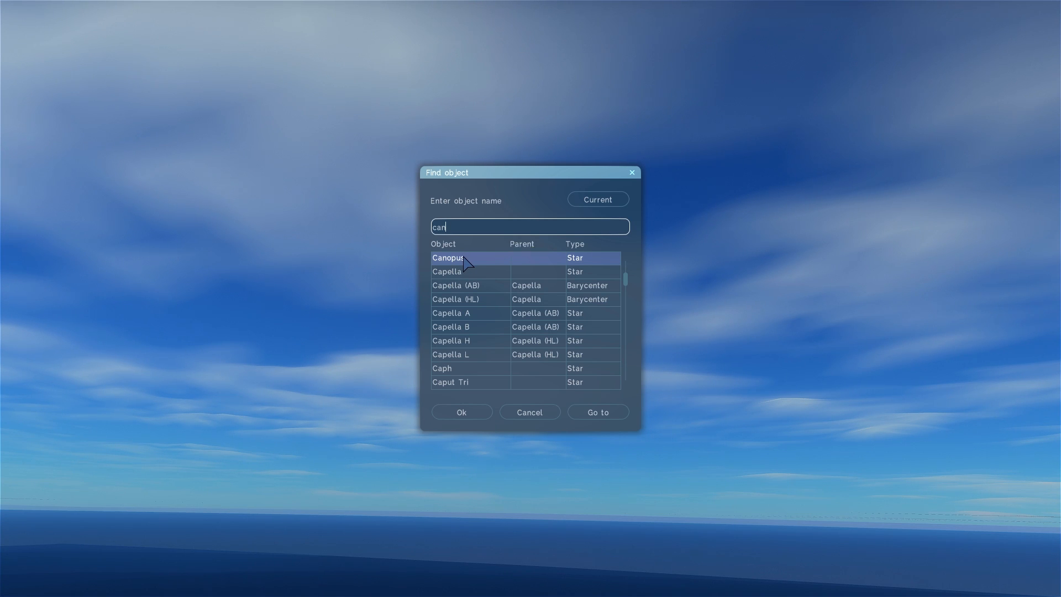
- Pick Canopus from the 'can' search results and fly toward it
click(597, 412)
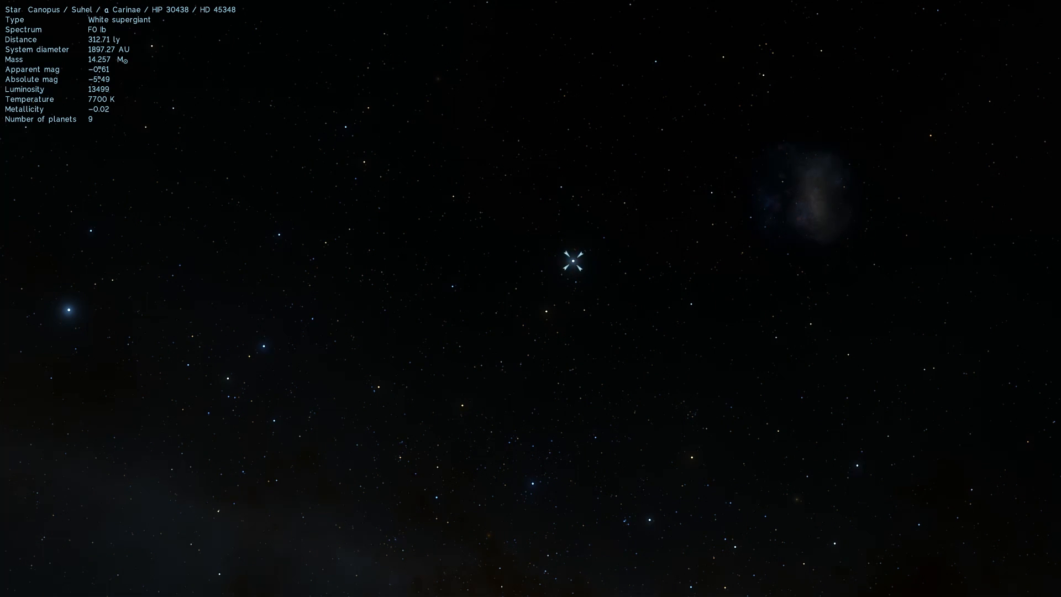
mouse_move(534, 418)
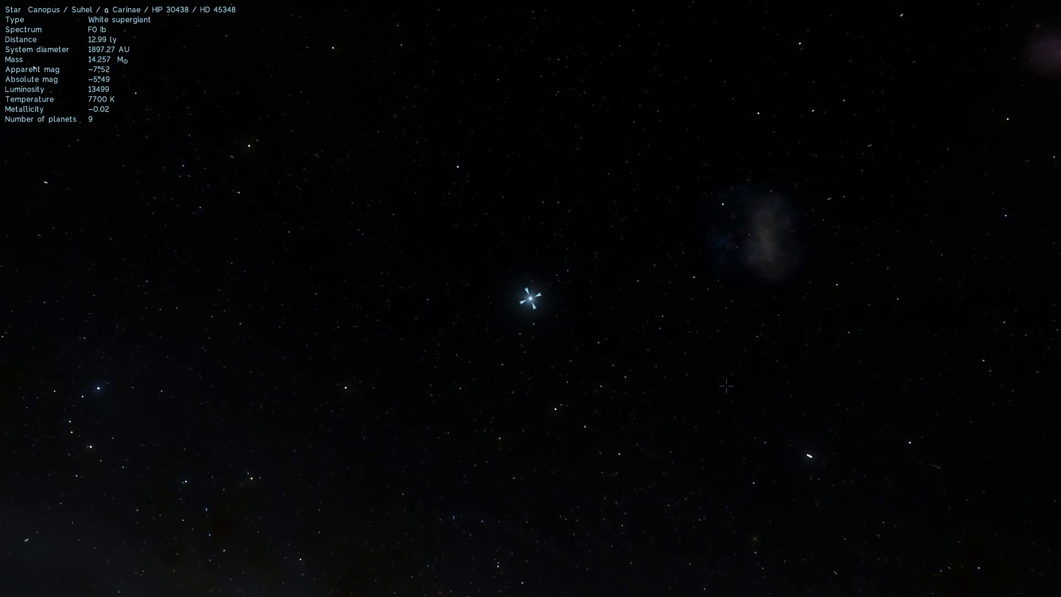
- Zoom in on Canopus to about 8.70 AU, with companion stars nearby
scroll(up, 3)
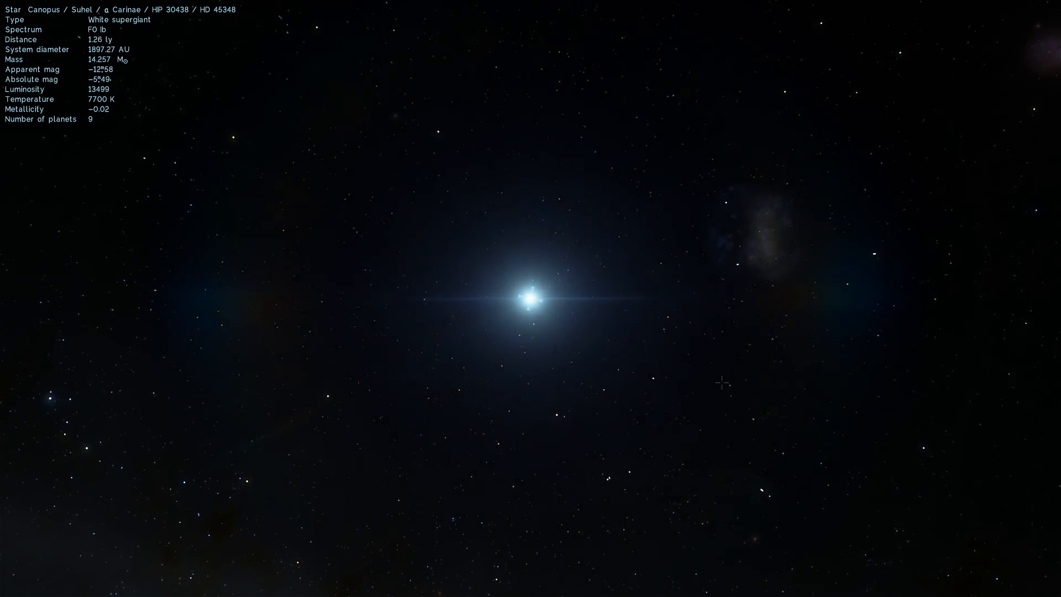
scroll(up, 3)
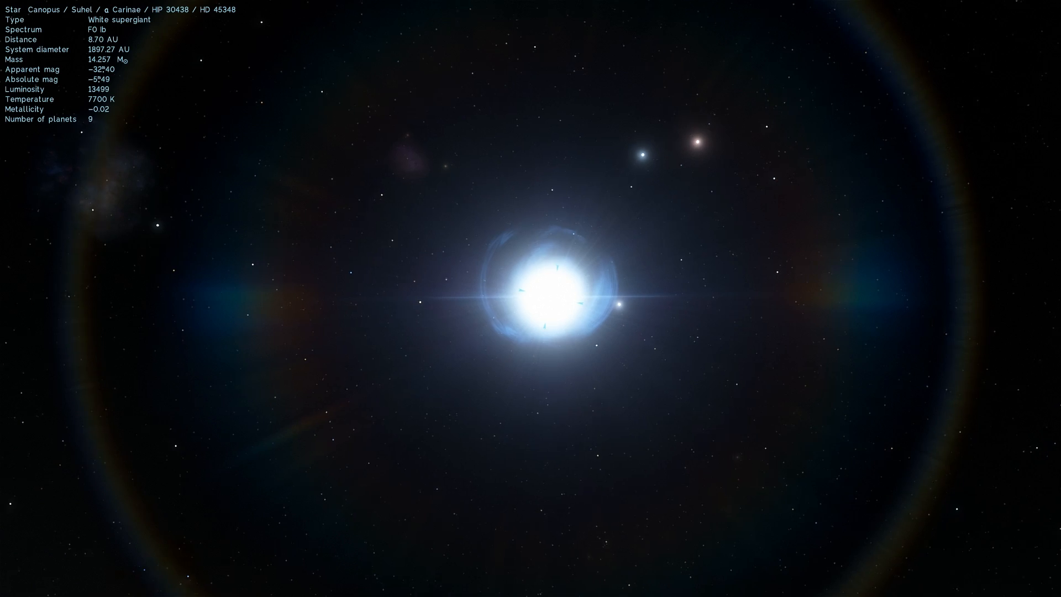
- Close in on Canopus until the distance reads about 4.78 AU
scroll(down, 3)
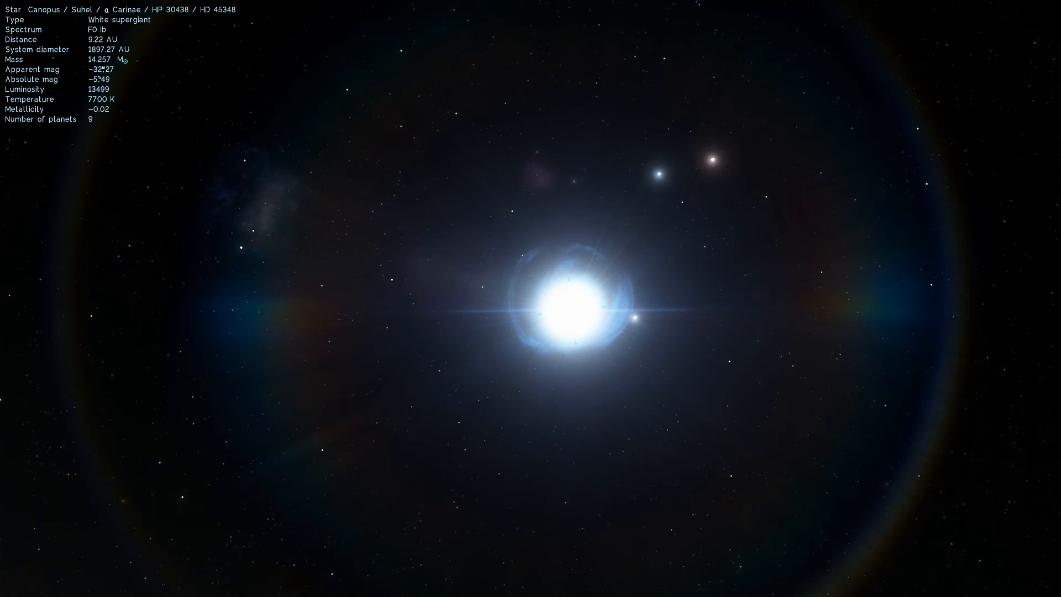
scroll(down, 3)
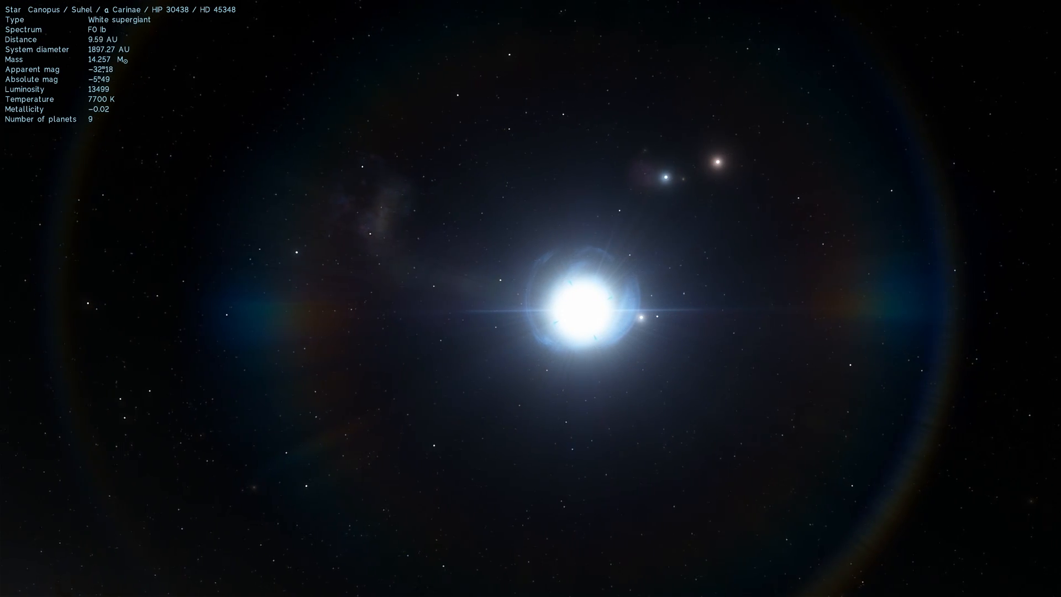
scroll(down, 3)
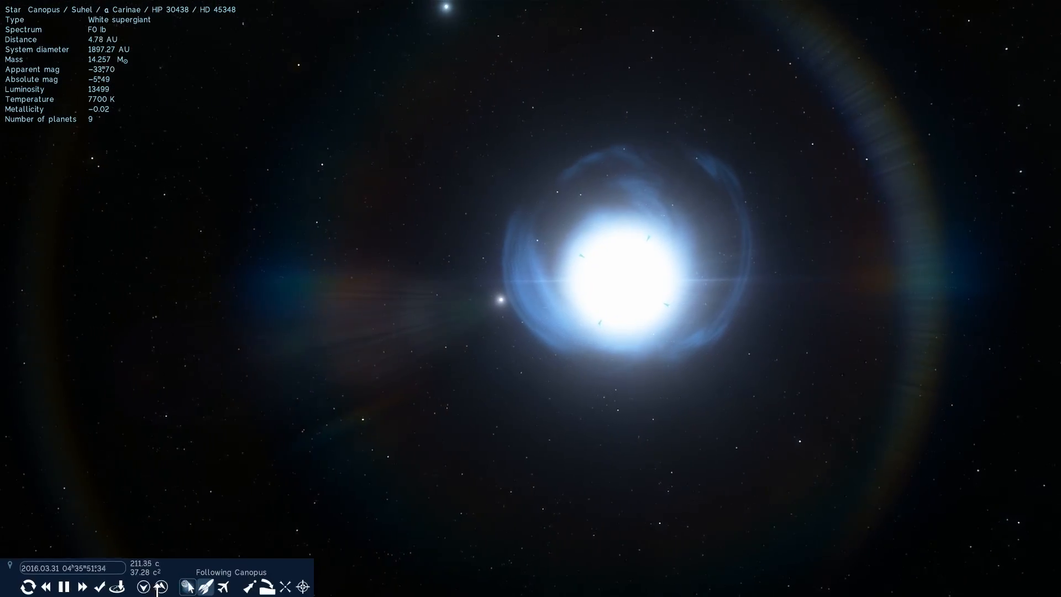
- Accelerate time four steps faster, then adjust the view with the scroll wheel
click(82, 587)
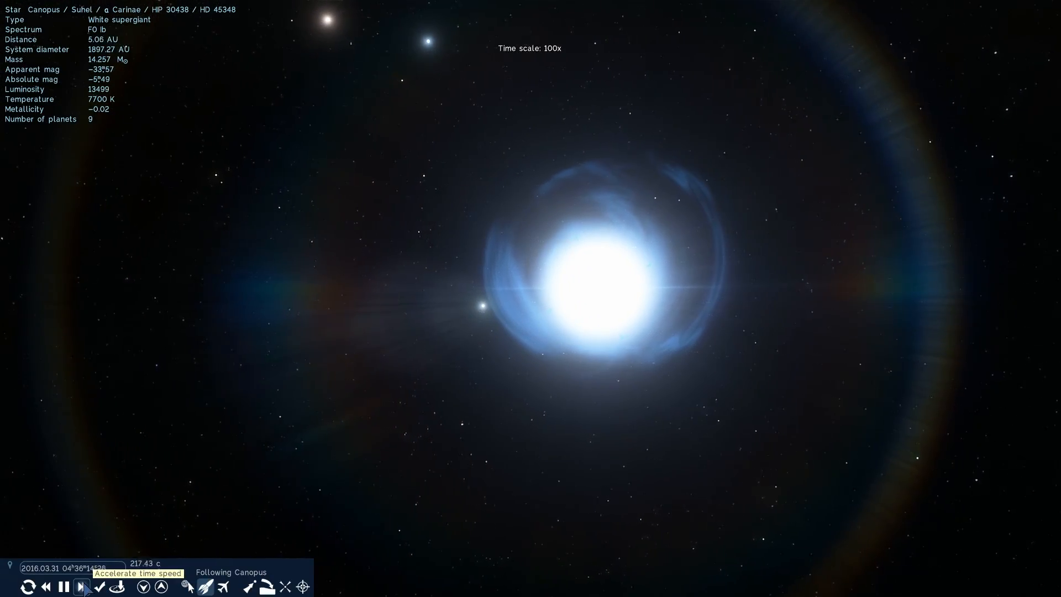
click(82, 588)
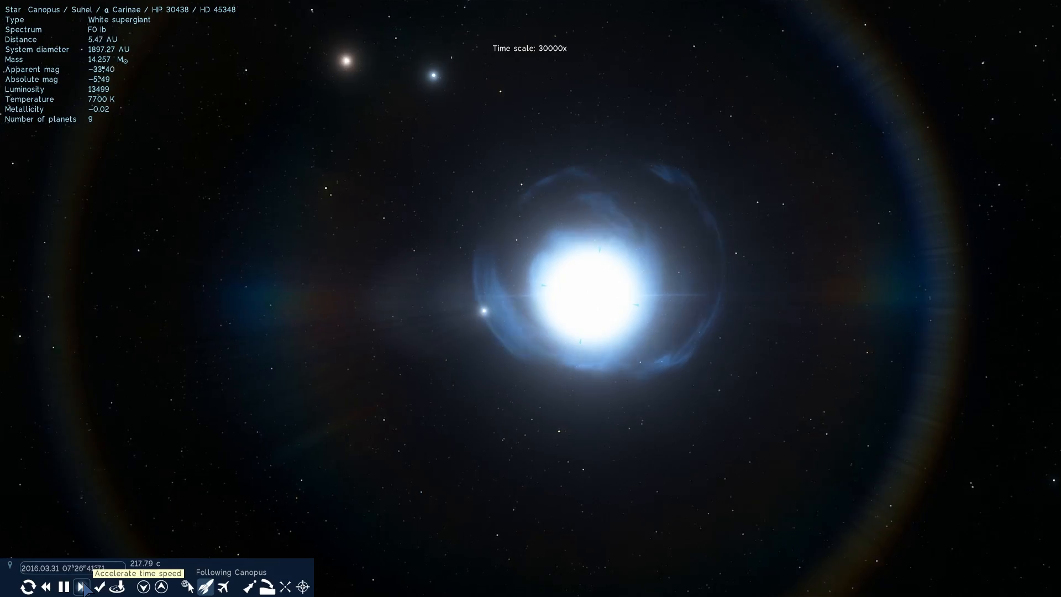
click(81, 587)
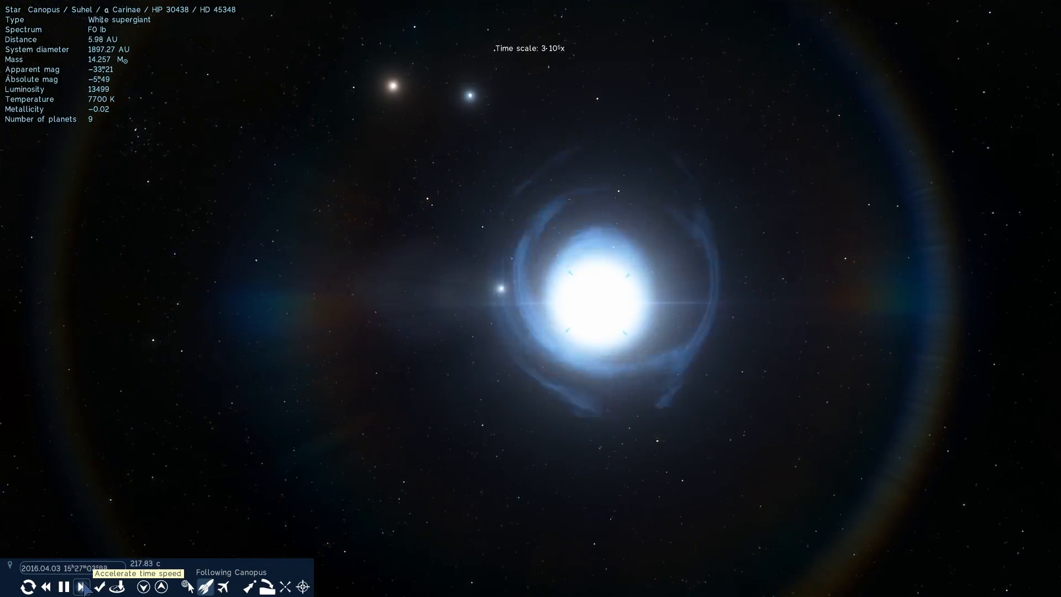
click(81, 587)
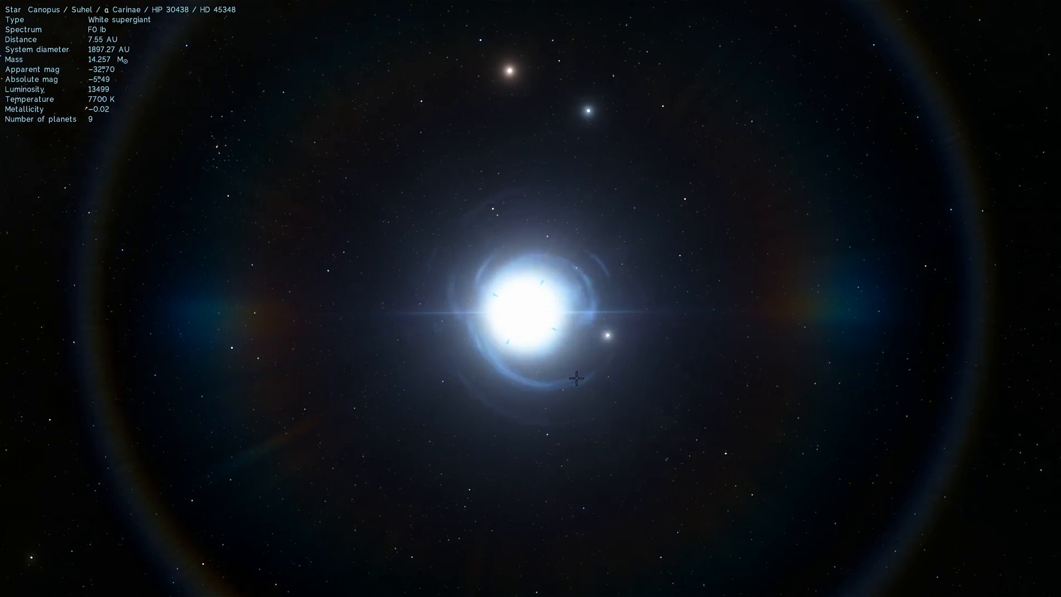
scroll(down, 3)
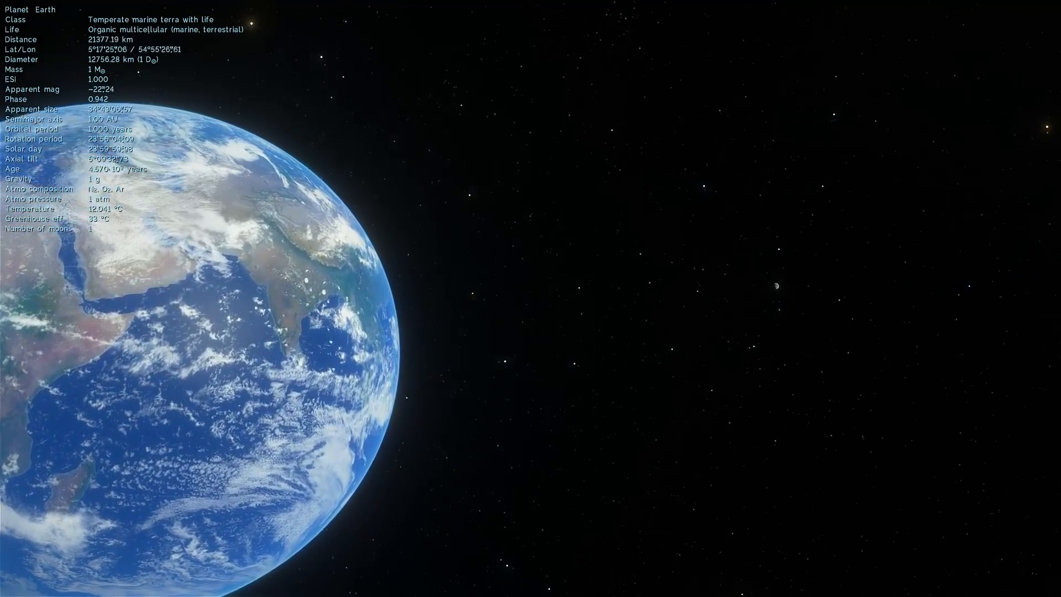
- Zoom out and select Canopus in the sky from about 312.71 light-years
scroll(down, 3)
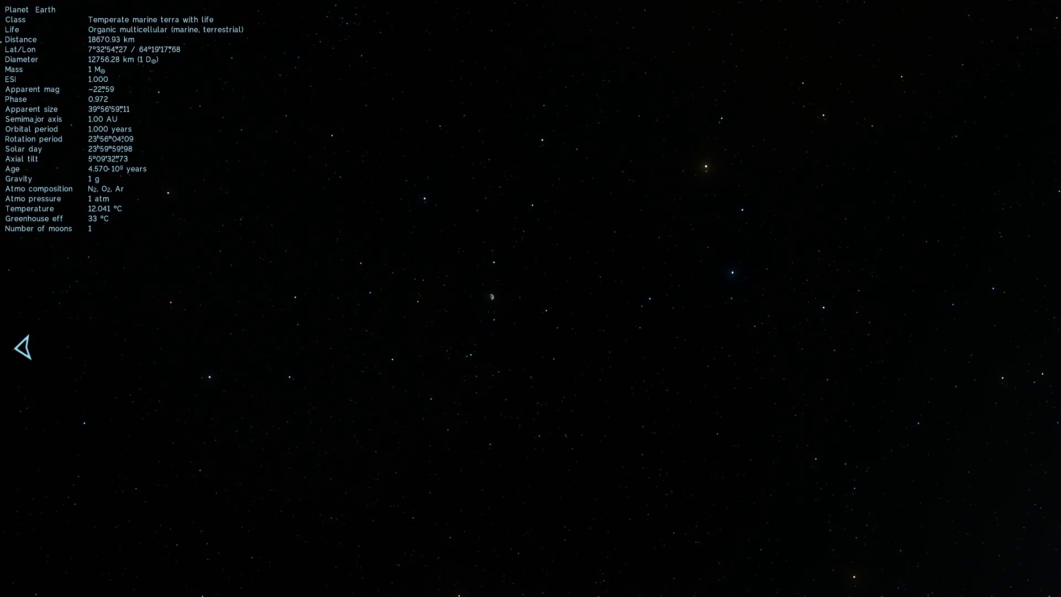
click(491, 296)
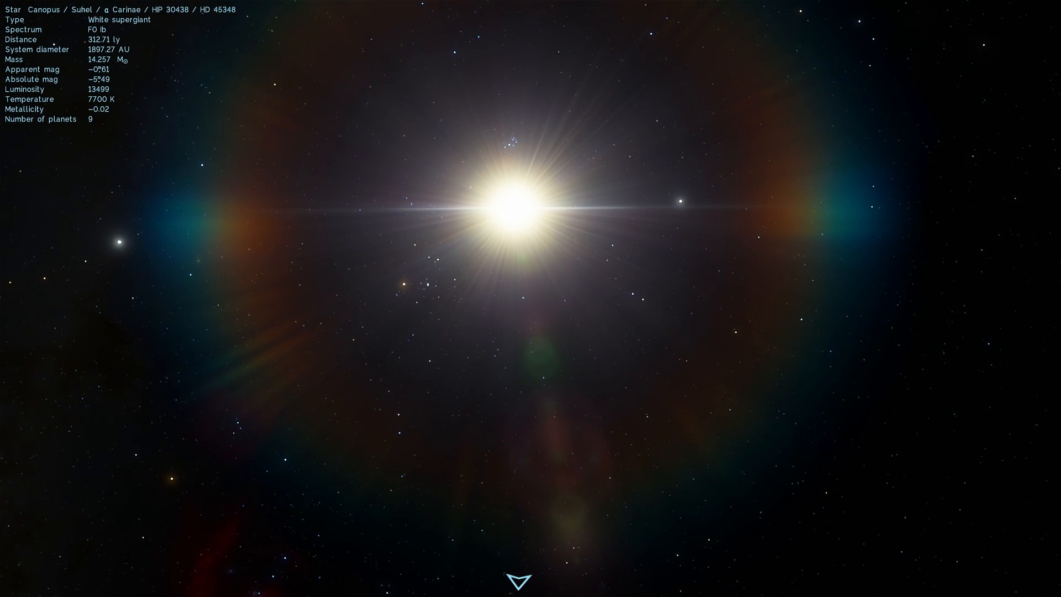
mouse_move(543, 203)
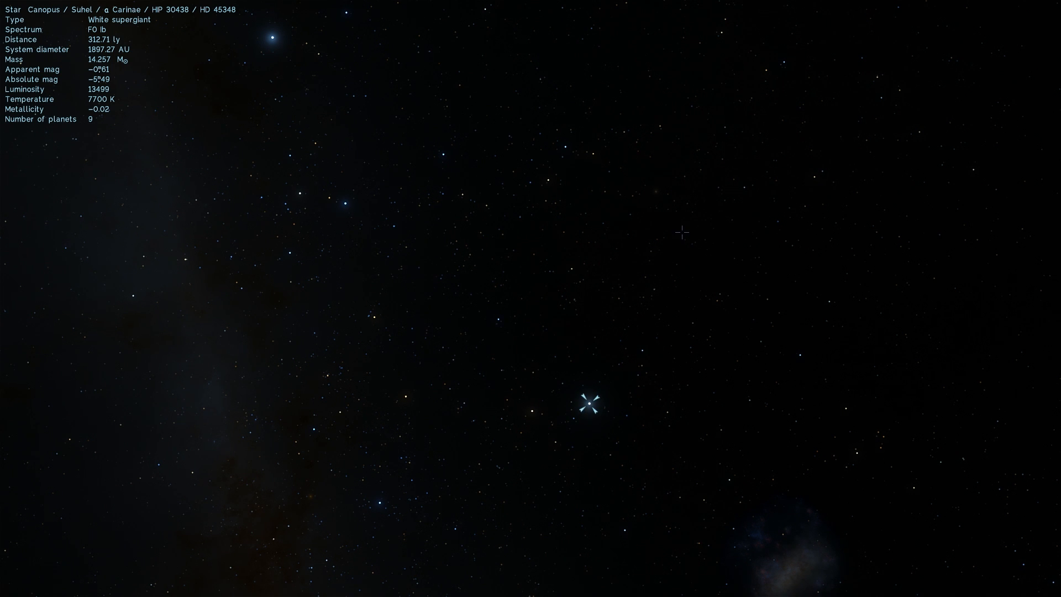
mouse_move(512, 281)
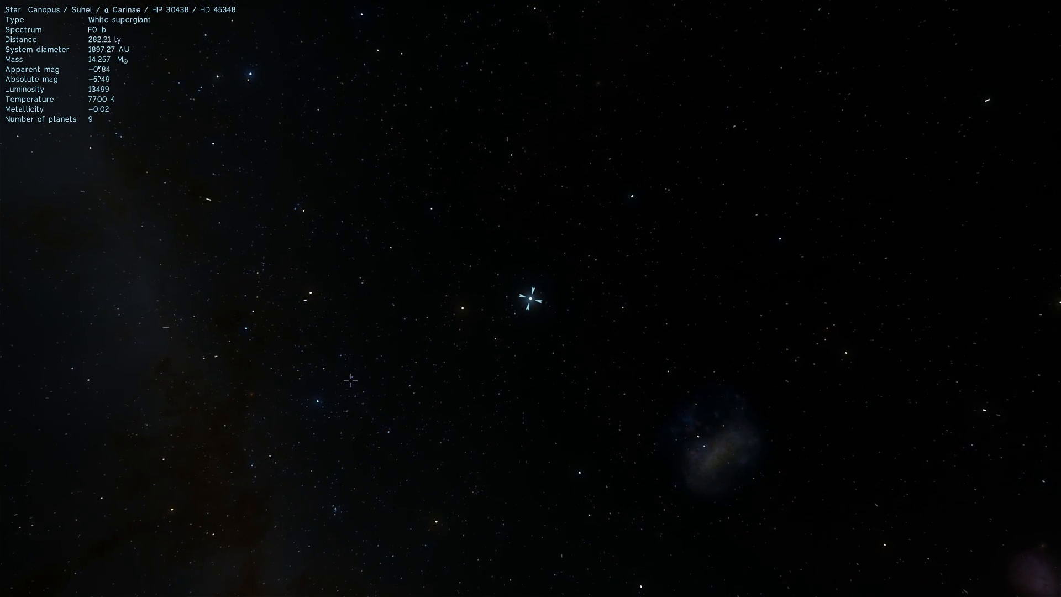
- Fly back to Canopus, arriving about 2.46 AU away with its nine planets listed
scroll(down, 3)
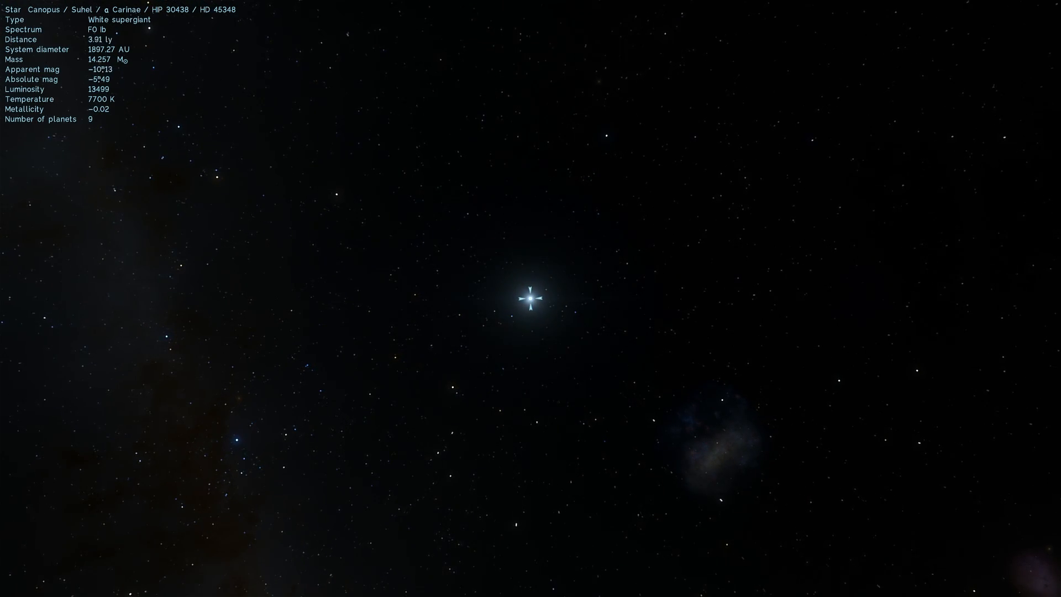
scroll(up, 3)
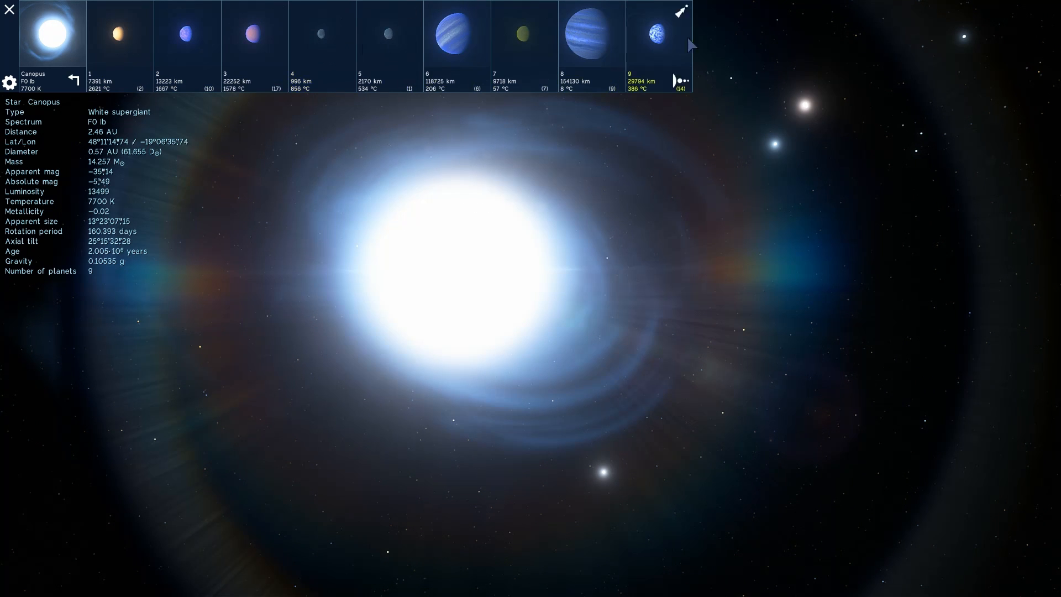
- Select Canopus 1, the torrid desertic subterra about 1.56 AU away
click(120, 34)
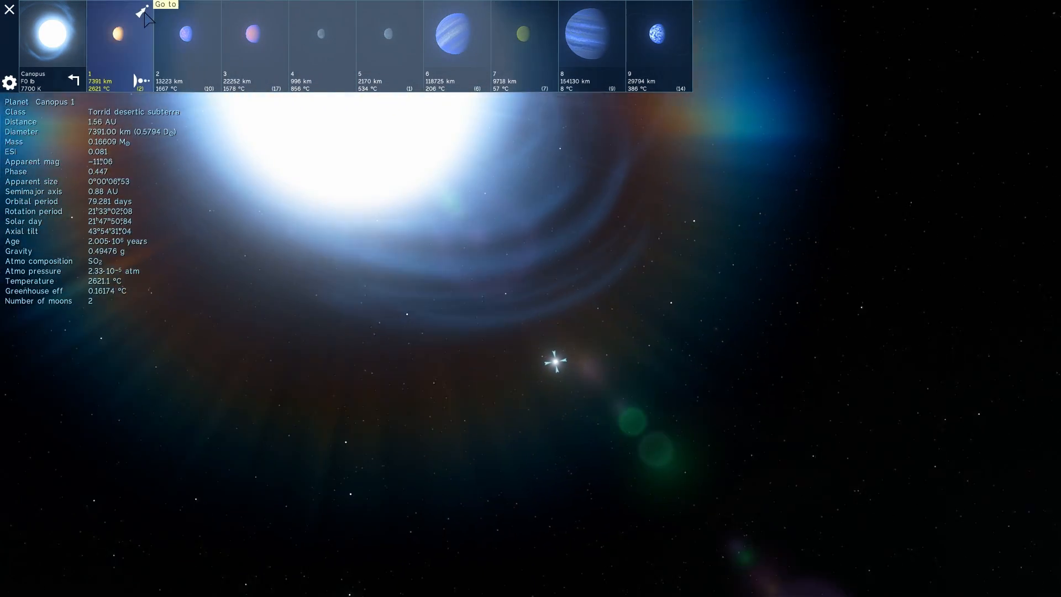
- Fly down to Canopus 1's desert surface and select its dwarf moon Canopus 1D1
click(163, 5)
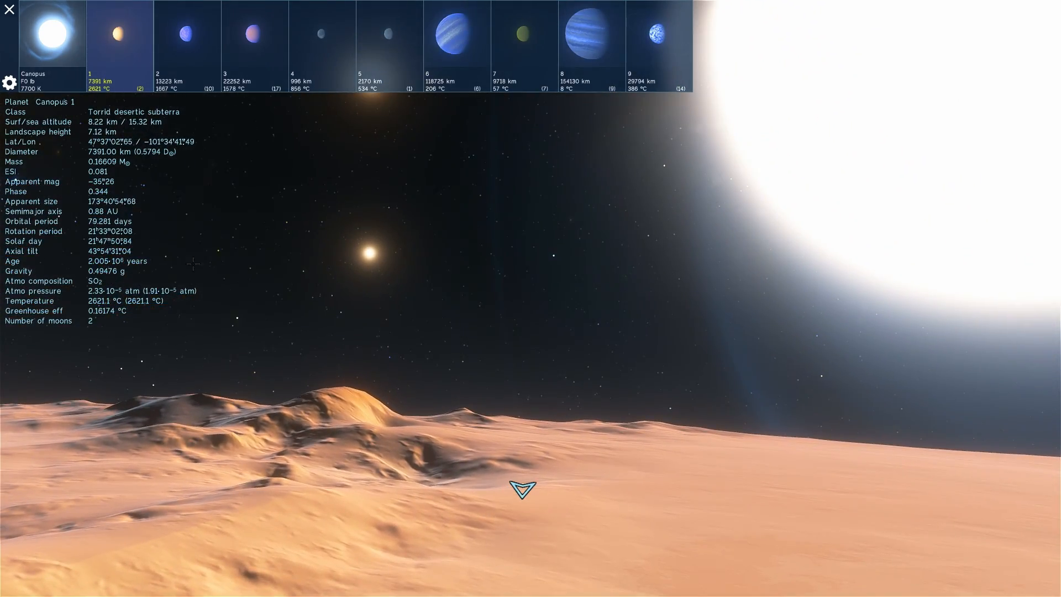
click(368, 257)
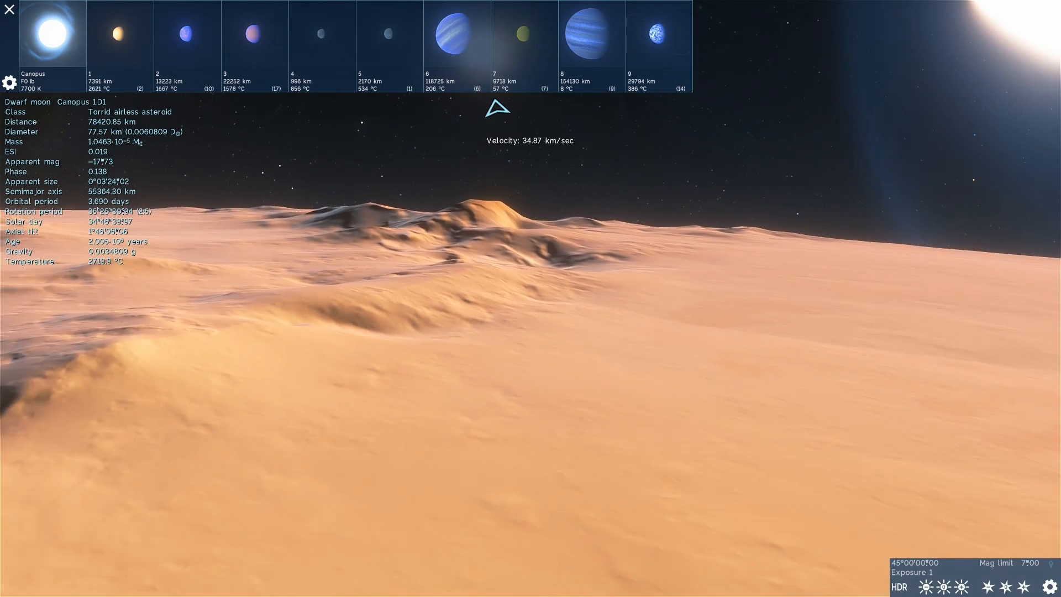
- Fly to Canopus 2 and show its details as a torrid desertic terra with ten moons
click(187, 34)
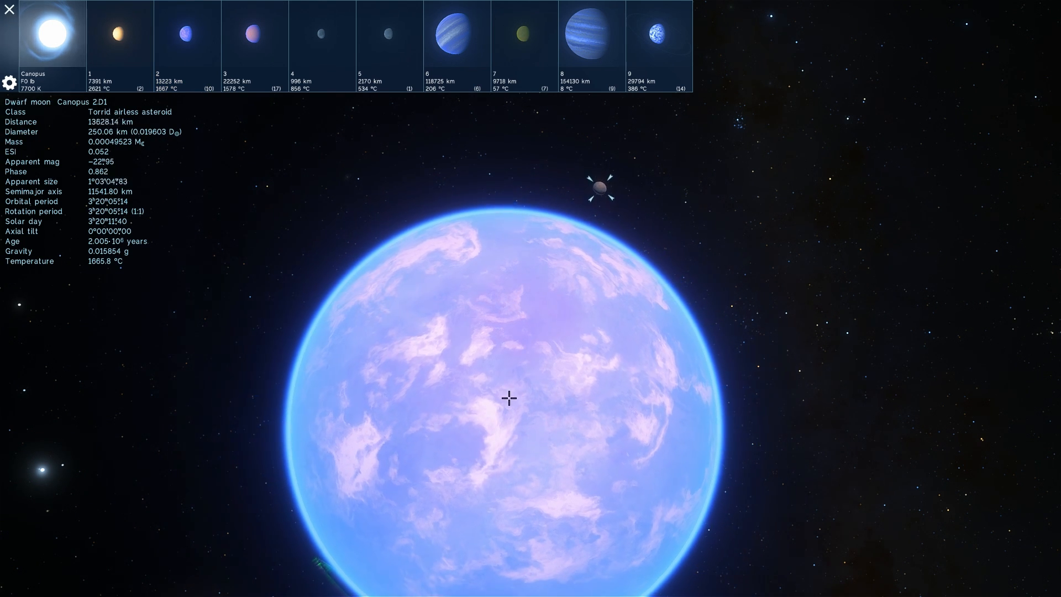
click(187, 34)
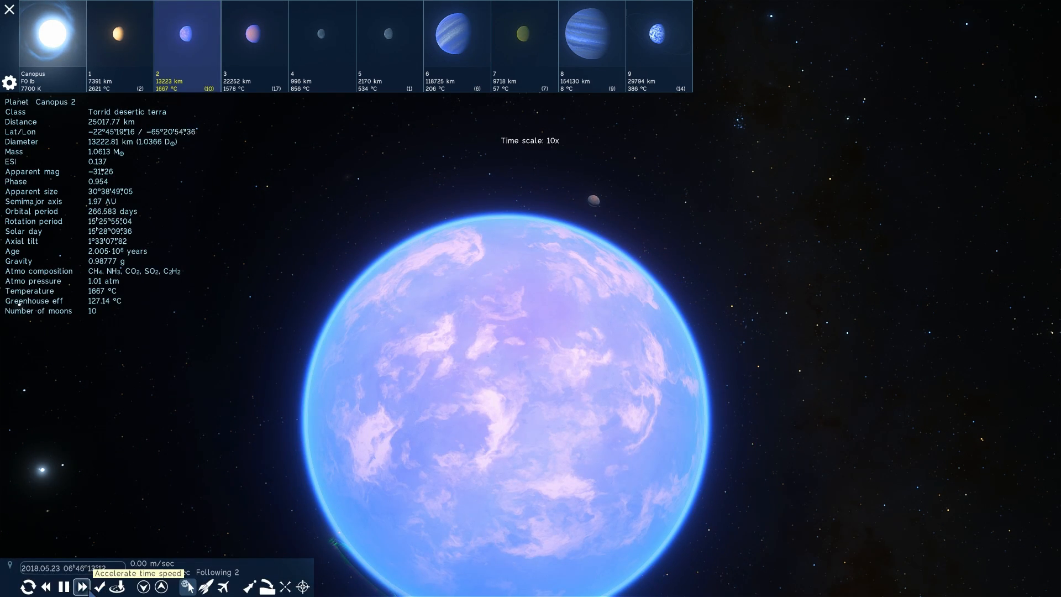
- Speed up time at Canopus 2, then select Canopus 3, a superterra with 17 moons
click(81, 586)
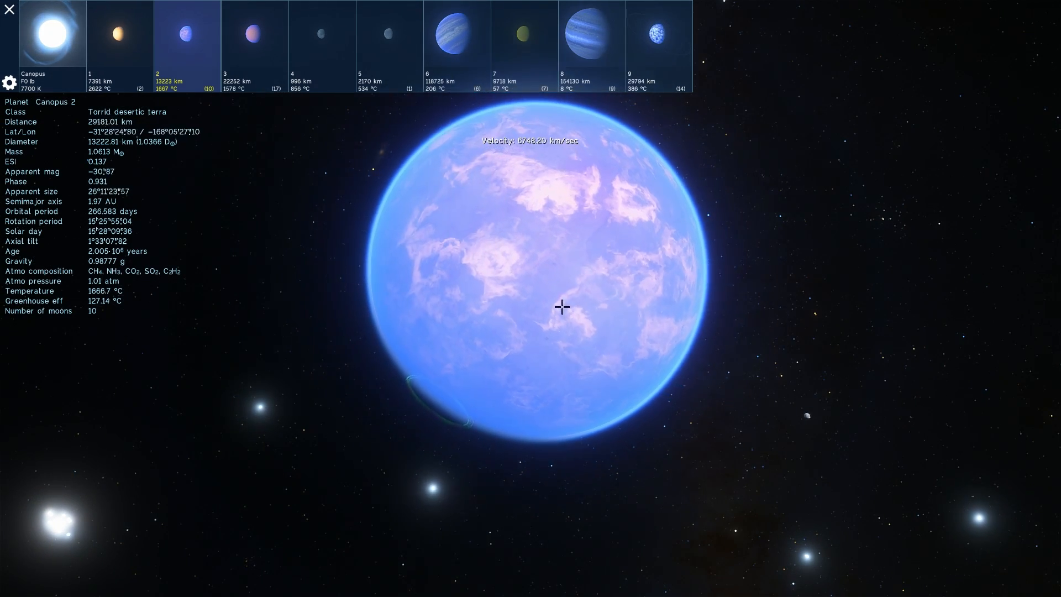
scroll(down, 3)
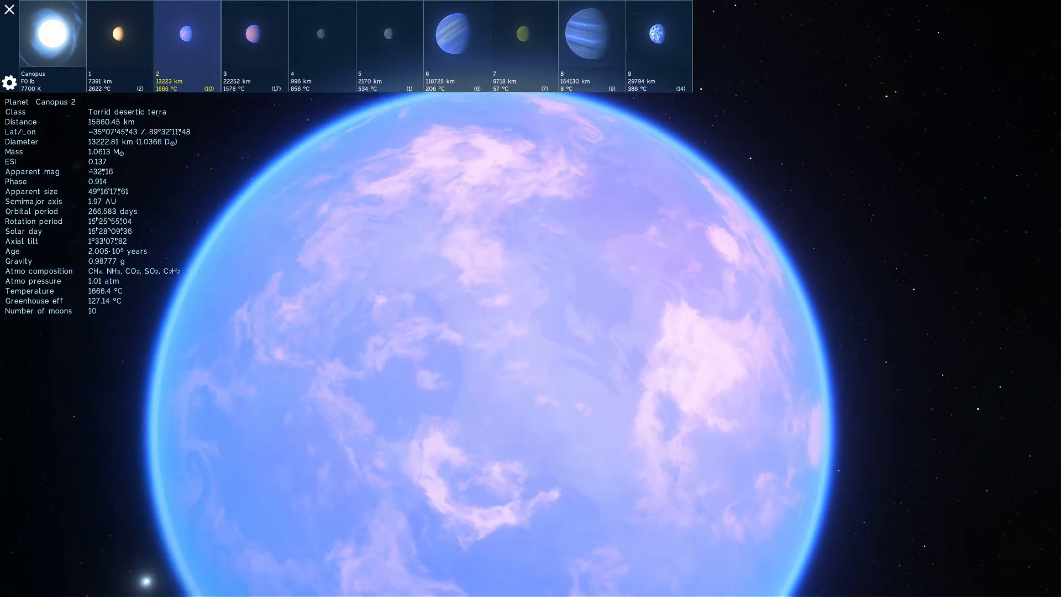
click(255, 34)
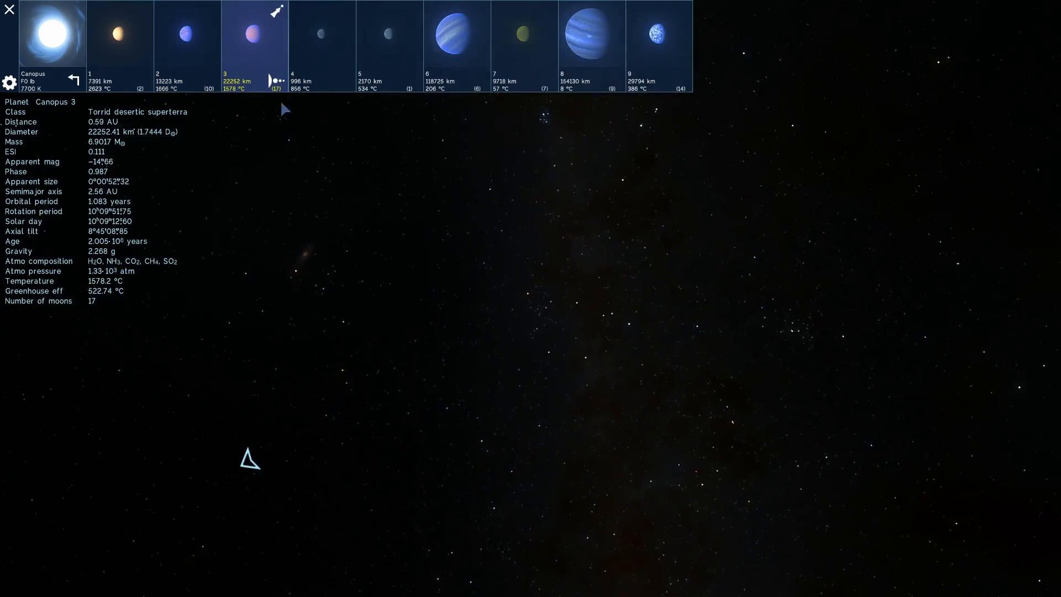
- Travel to the planet Canopus 3
scroll(down, 3)
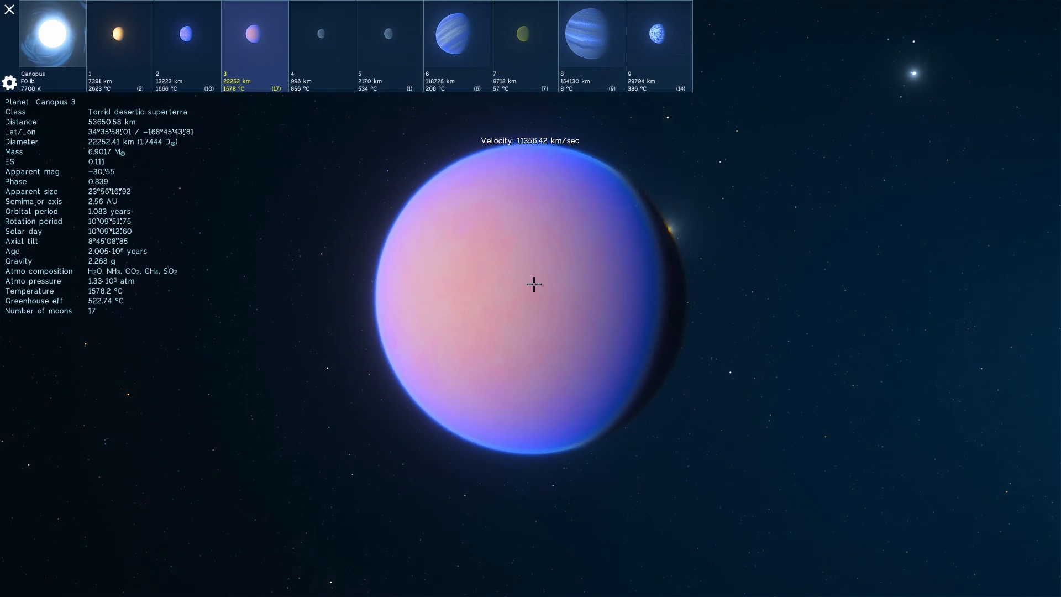
scroll(down, 3)
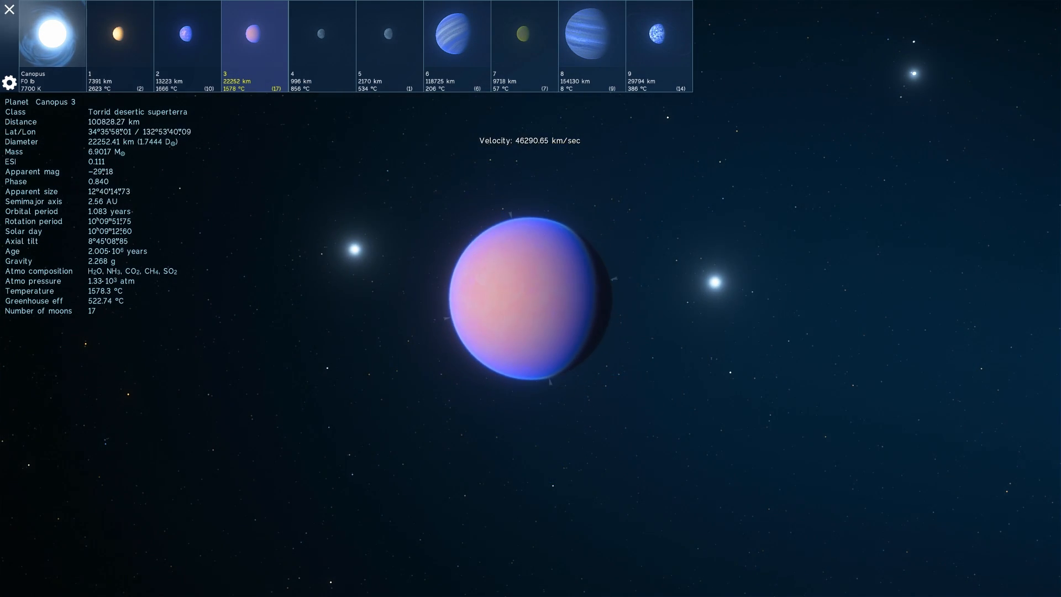
click(321, 46)
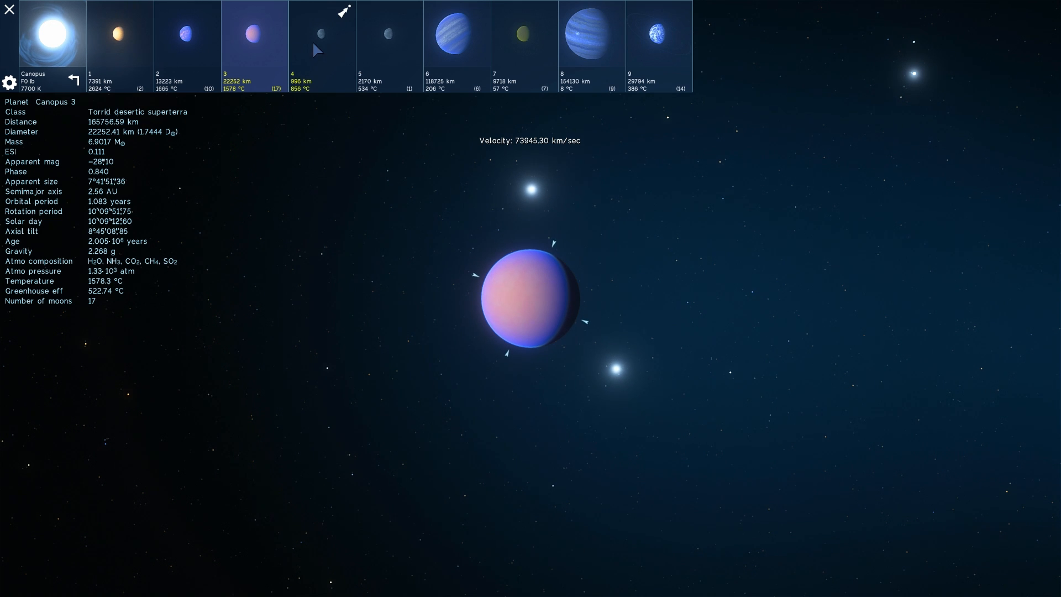
- Preview Canopus 4 and 6, then arrive 10,064 km above desert world Canopus 7
click(389, 34)
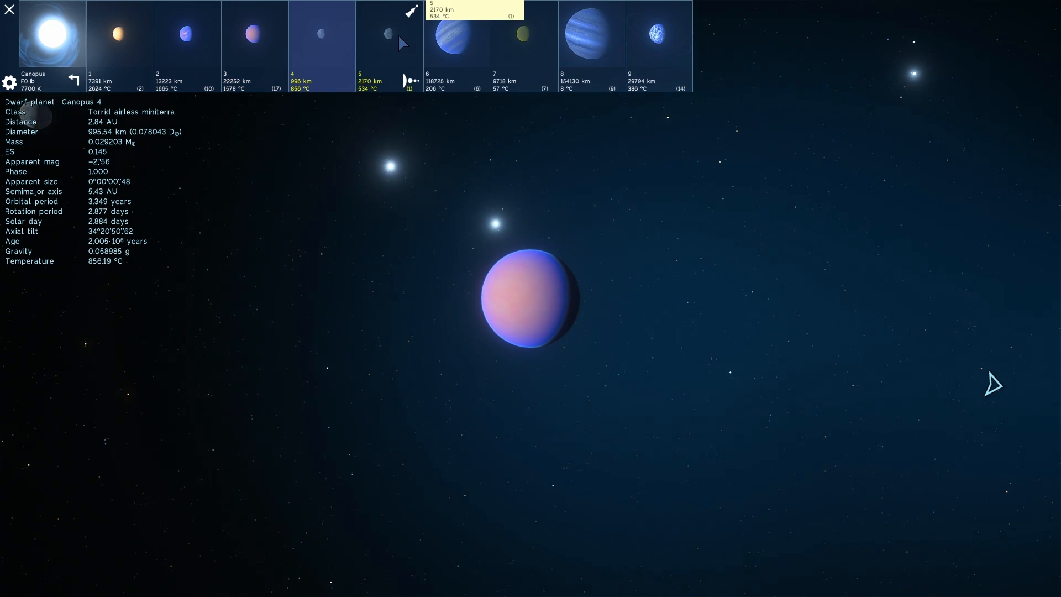
click(458, 35)
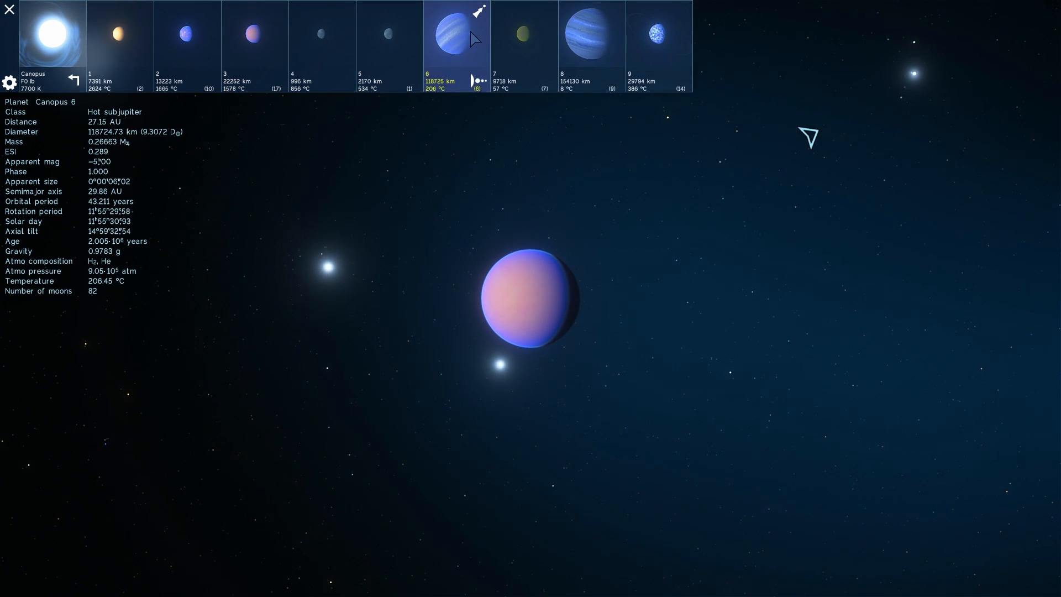
click(525, 34)
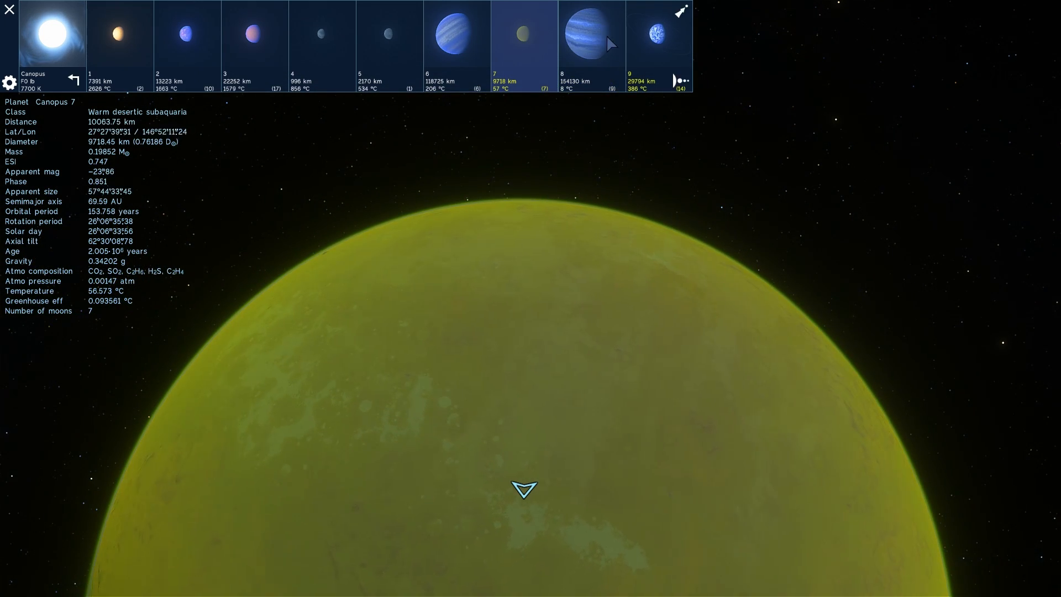
- Show the temperate jupiter Canopus 8's details, then fly 46 km above Canopus 9
click(592, 33)
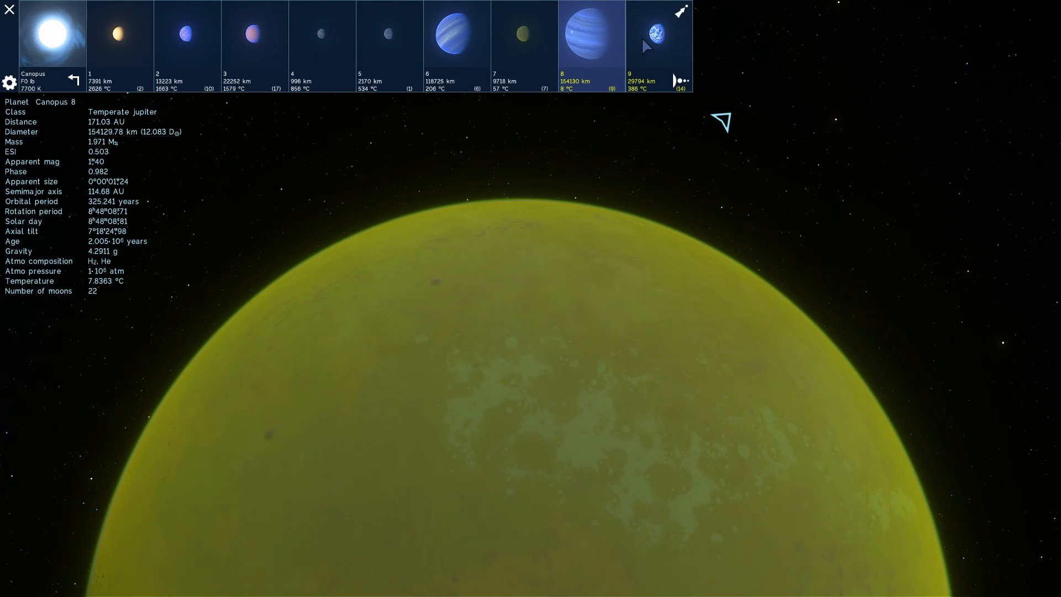
click(652, 34)
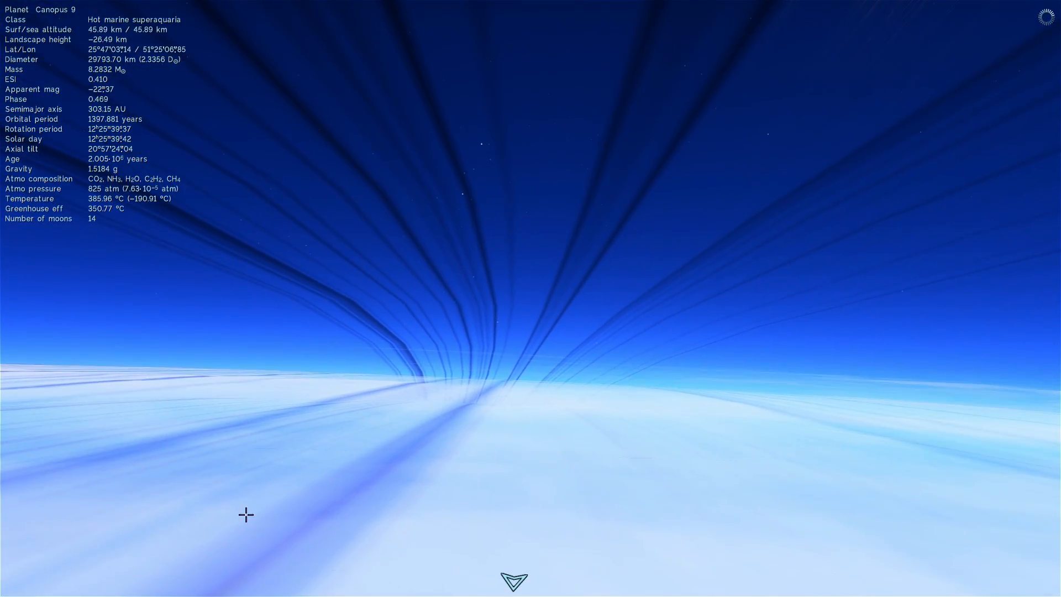
- Accelerate time twice to 300x to watch Canopus 9's clouds move
click(94, 587)
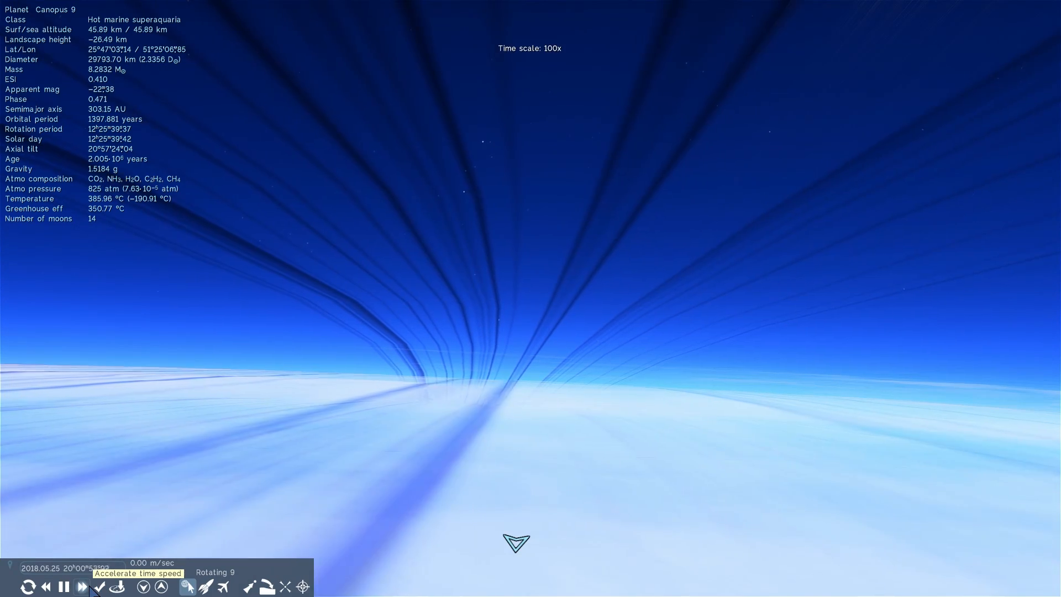
click(94, 587)
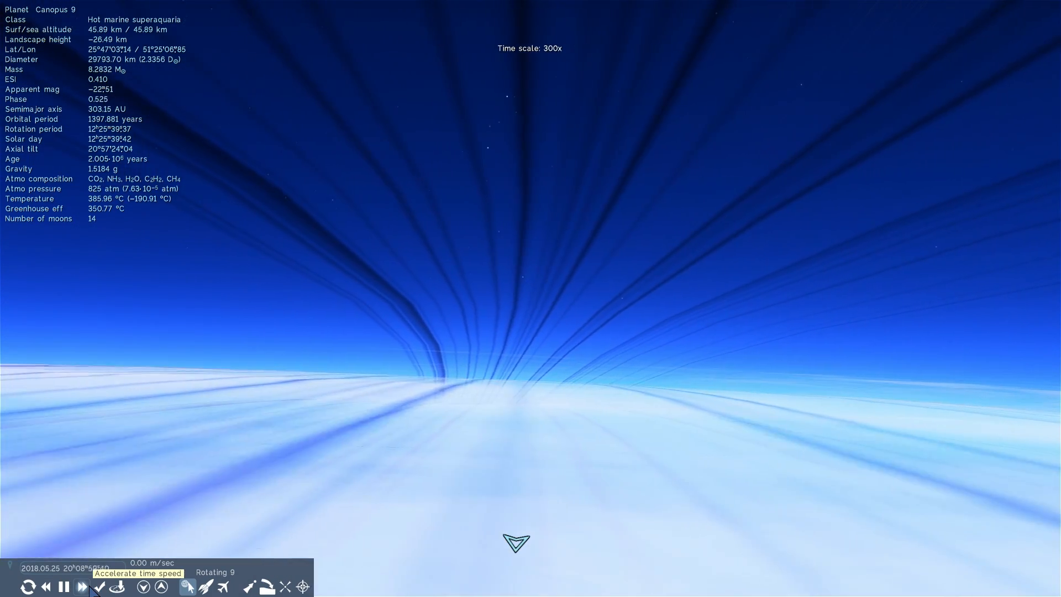